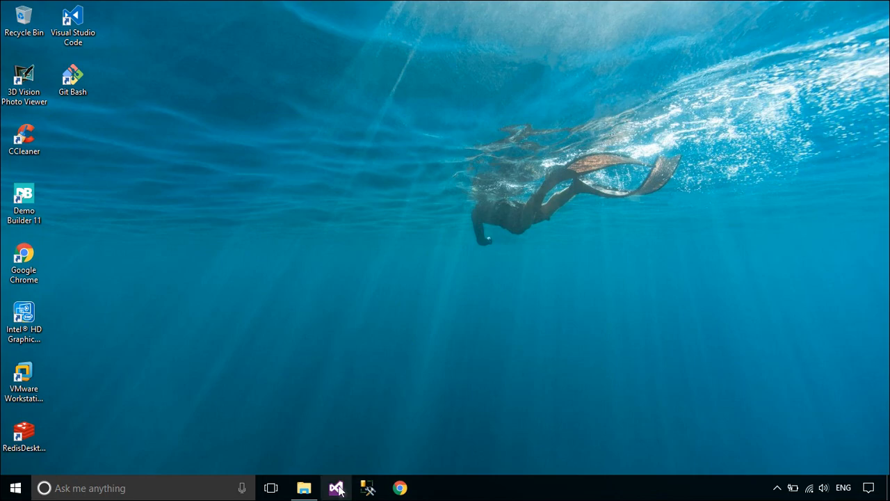
# - Launch Visual Studio and create a Visual C# Windows Forms Application named RadialMenuApp
pyautogui.click(336, 487)
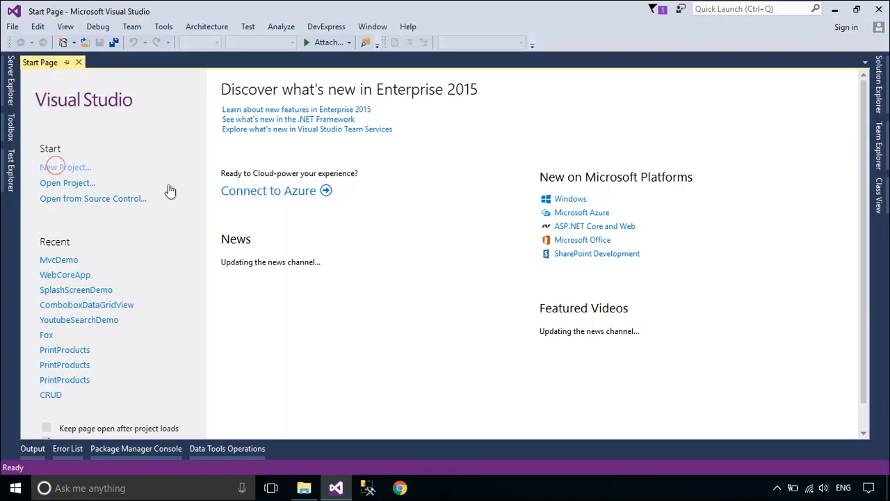
pyautogui.click(66, 167)
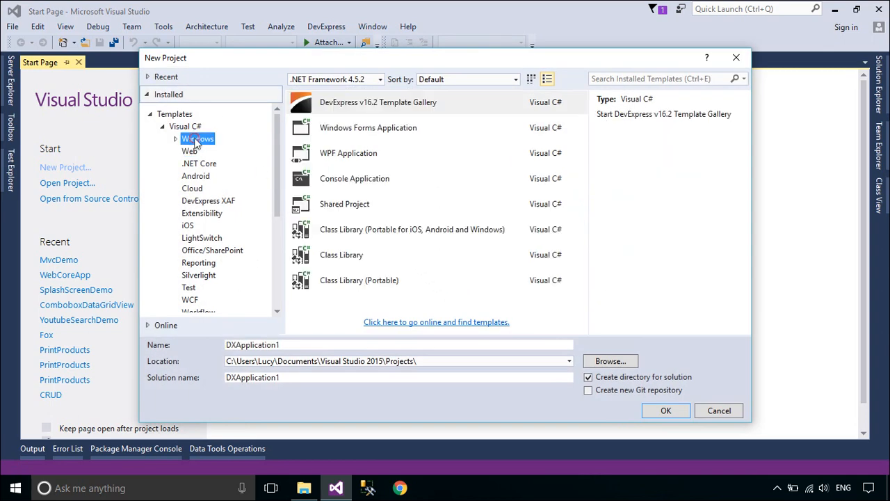
pyautogui.click(368, 127)
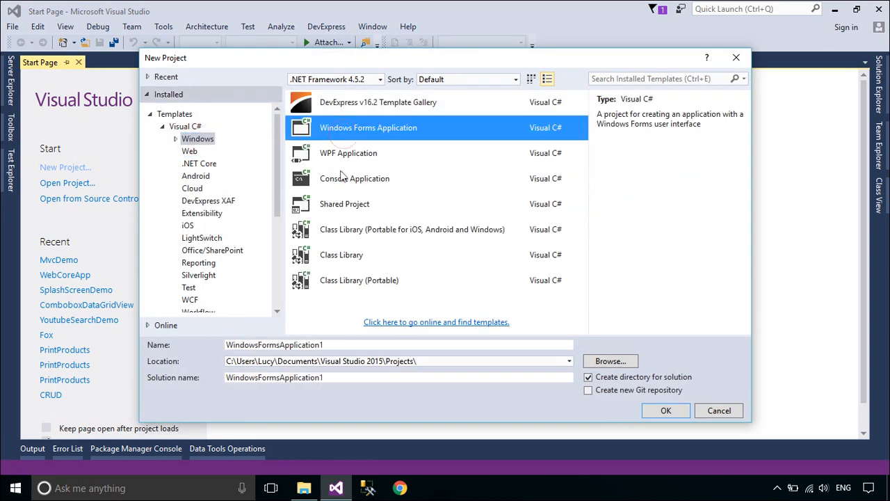
pyautogui.write('RadialMenu')
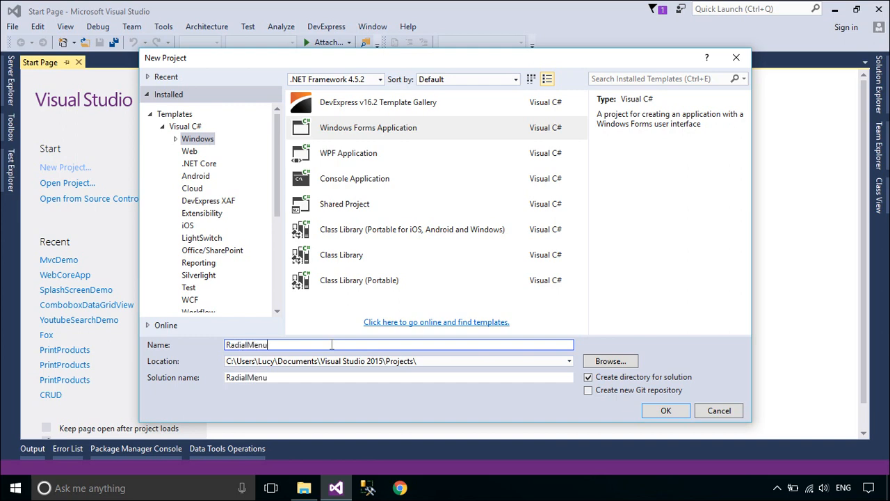
pyautogui.write('App')
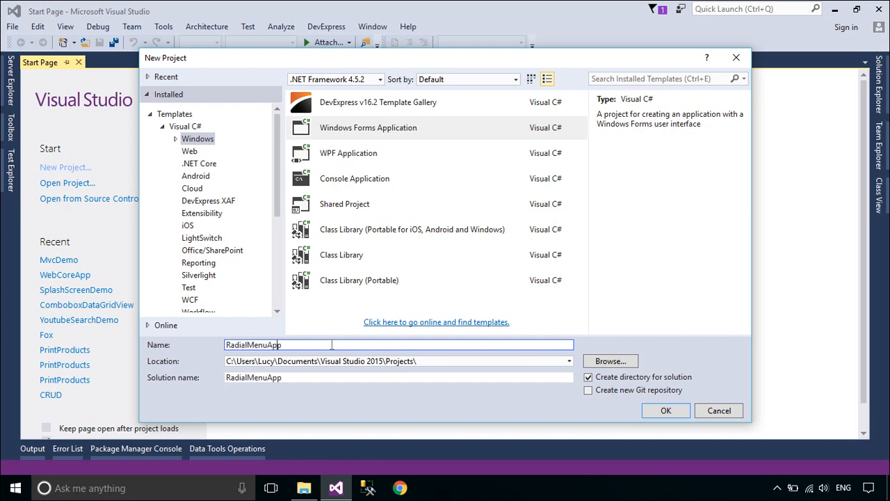
pyautogui.click(665, 410)
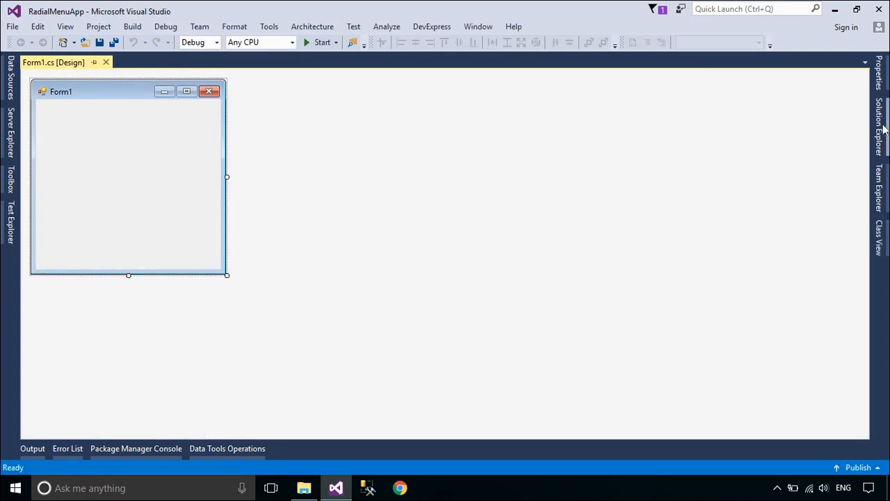
# - Add a DevExpress Form item named frmMain to the RadialMenuApp project
pyautogui.click(879, 131)
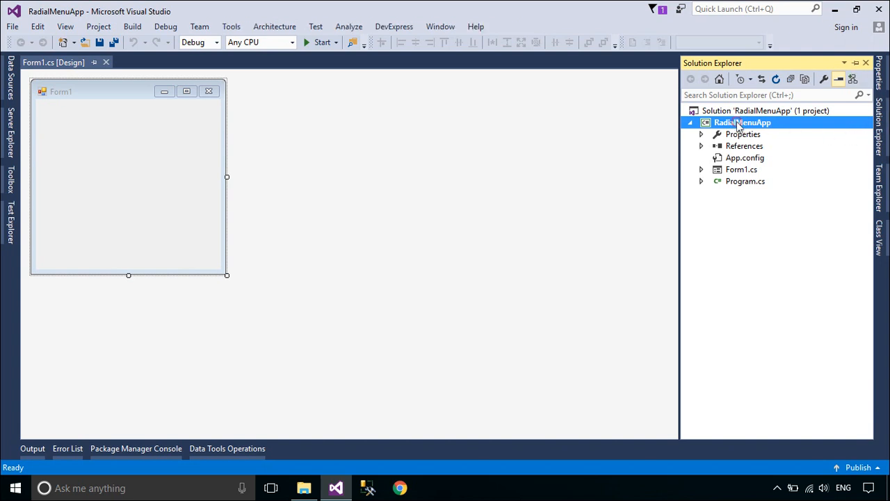
pyautogui.rightClick(742, 122)
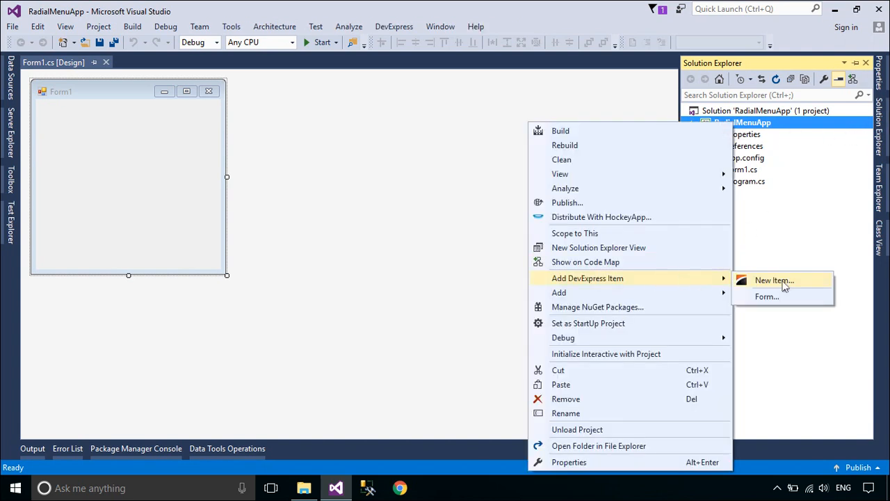
pyautogui.click(774, 280)
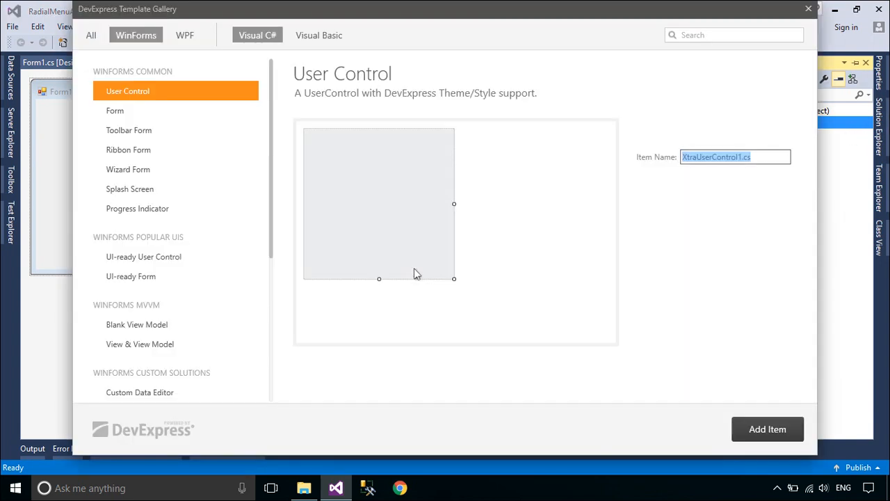
pyautogui.click(114, 110)
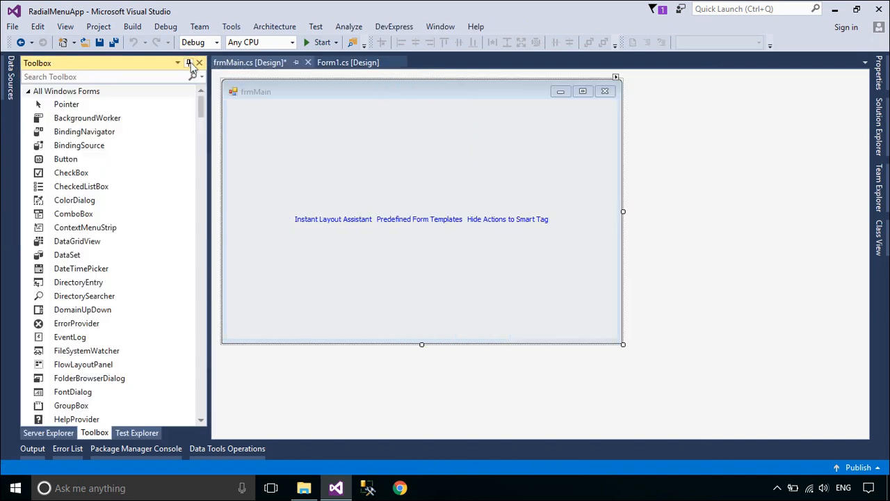
# - Add BarManager, ImageCollection and RadialMenu components to frmMain from the Toolbox
pyautogui.write('barm')
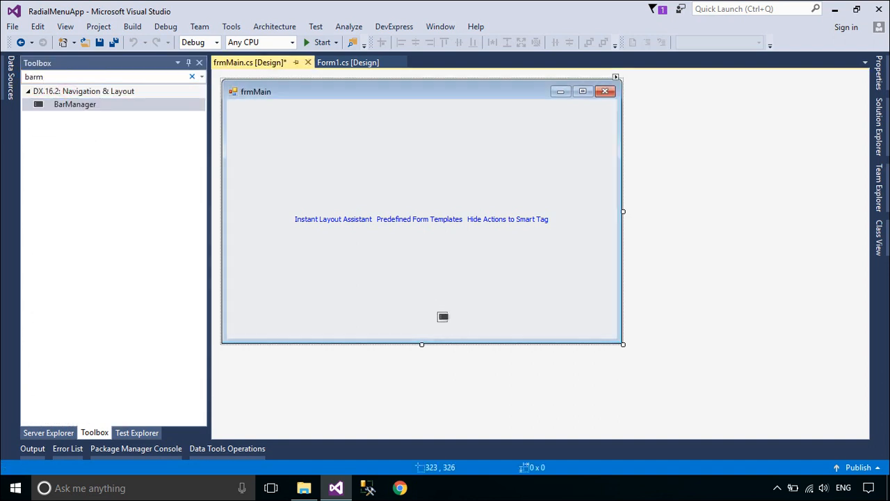
pyautogui.doubleClick(75, 104)
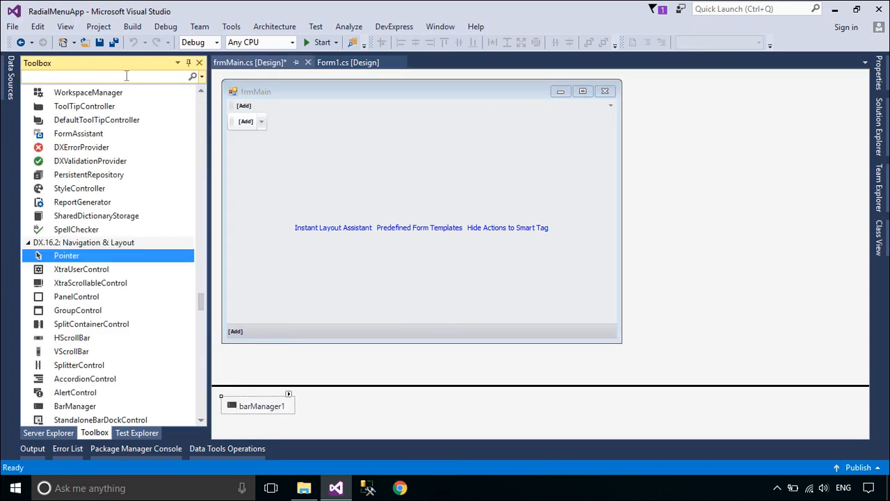
pyautogui.write('ima')
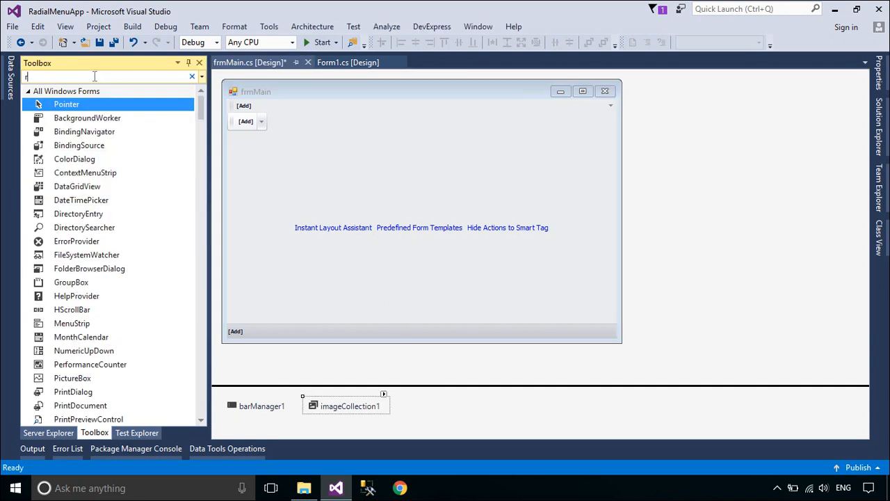
pyautogui.write('adi')
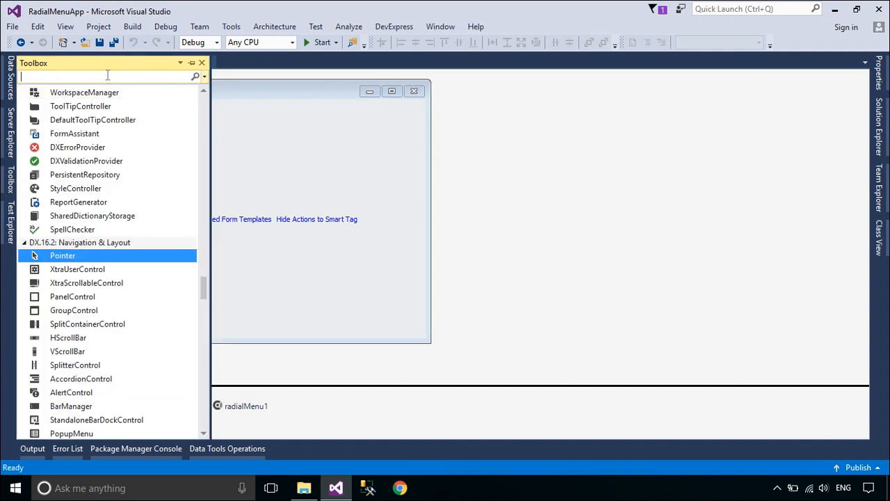
# - Place a SimpleButton near the form's top-left and caption it 'Show'
pyautogui.write('sim')
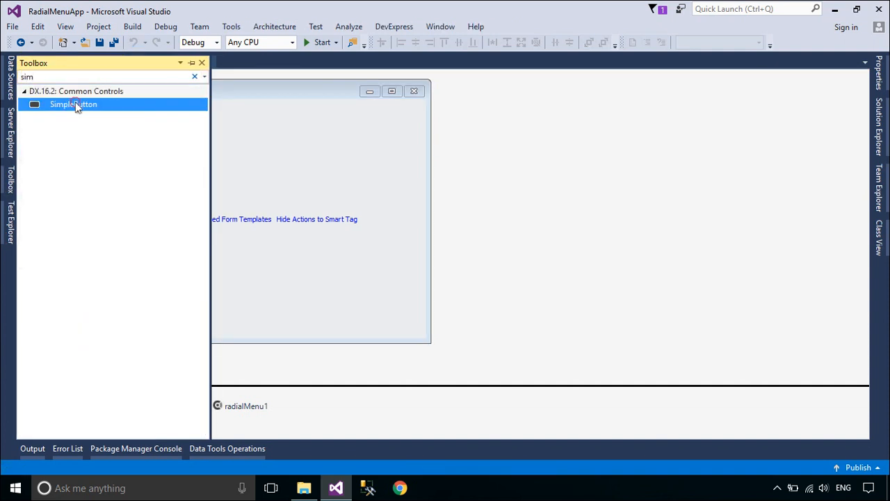
pyautogui.moveTo(73, 103); pyautogui.dragTo(86, 114)
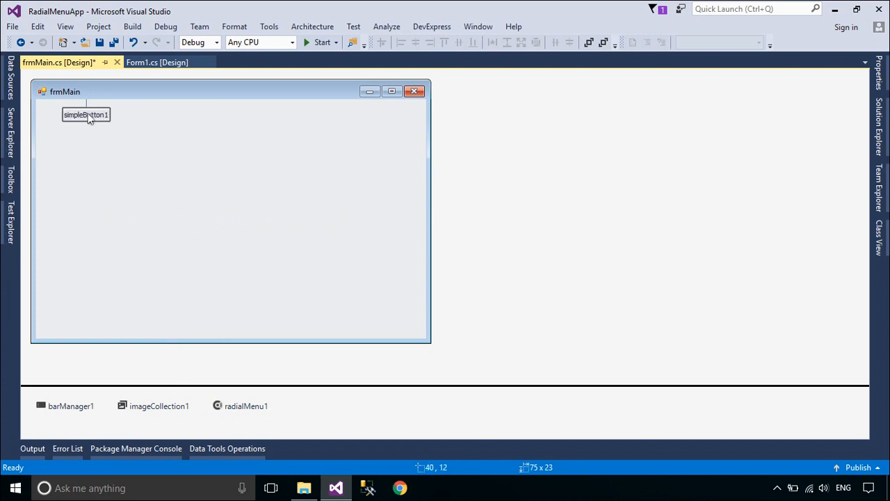
pyautogui.click(85, 115)
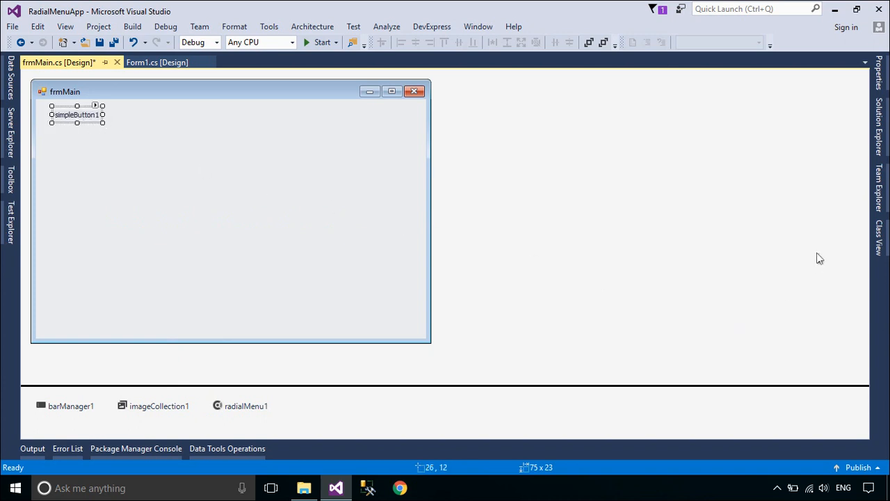
pyautogui.click(77, 114)
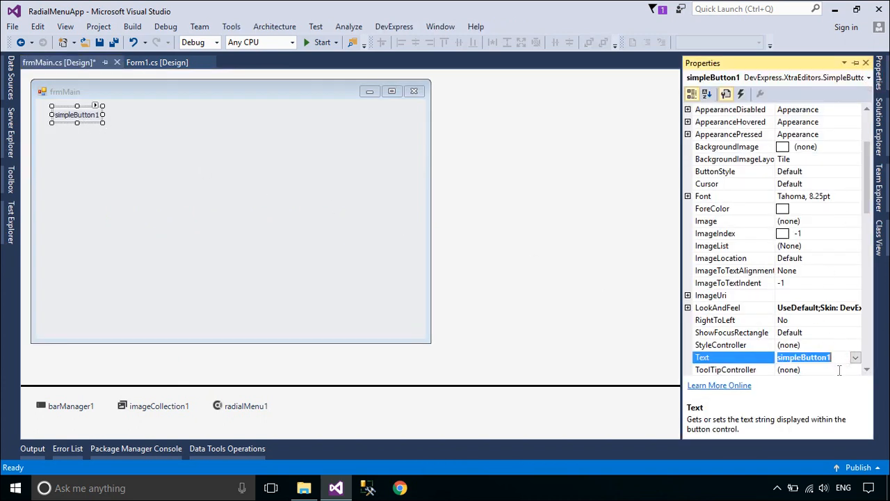
pyautogui.write('Show')
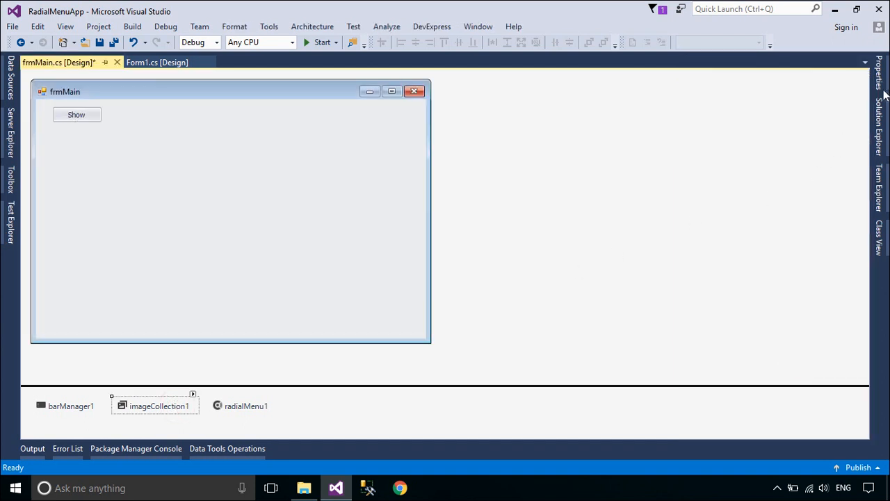
# - Load six 32x32 PNG icons (AddFile to Card) into imageCollection1; set it as barManager1's LargeImages
pyautogui.click(159, 406)
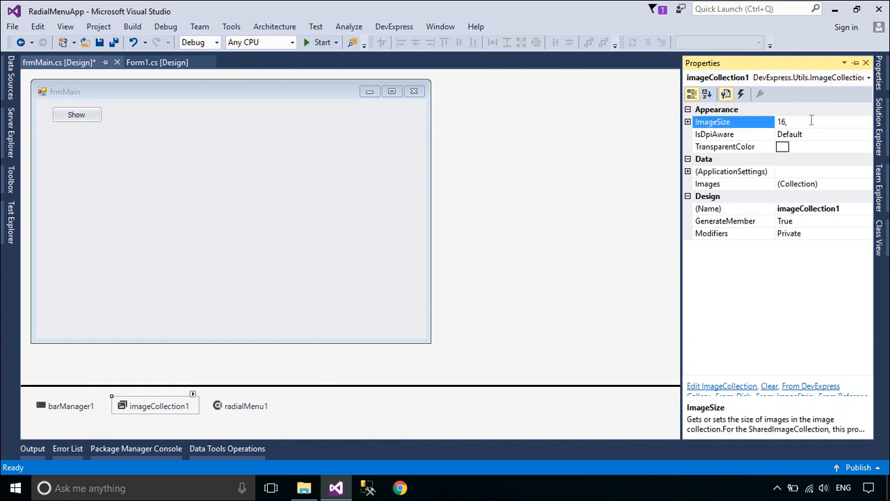
pyautogui.write('32')
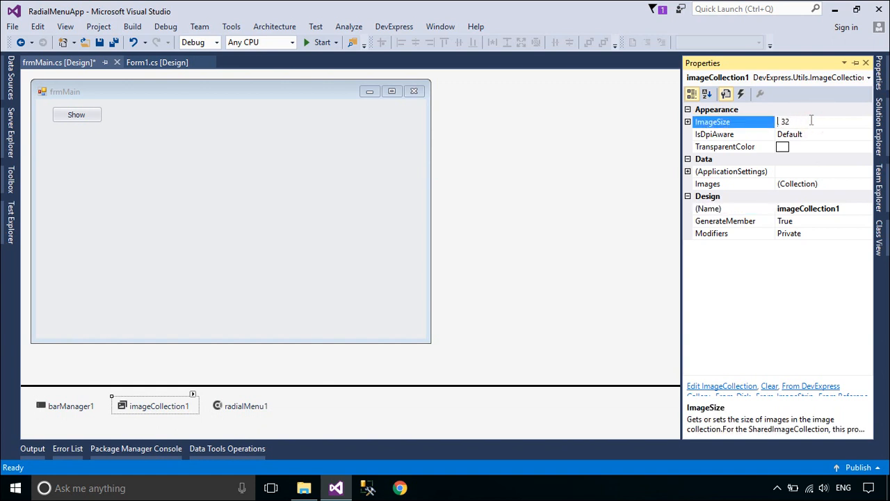
pyautogui.click(730, 184)
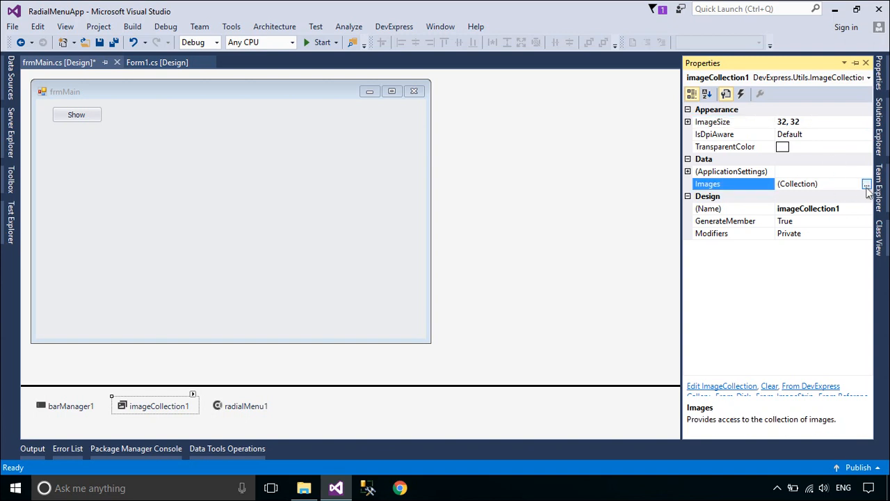
pyautogui.click(867, 184)
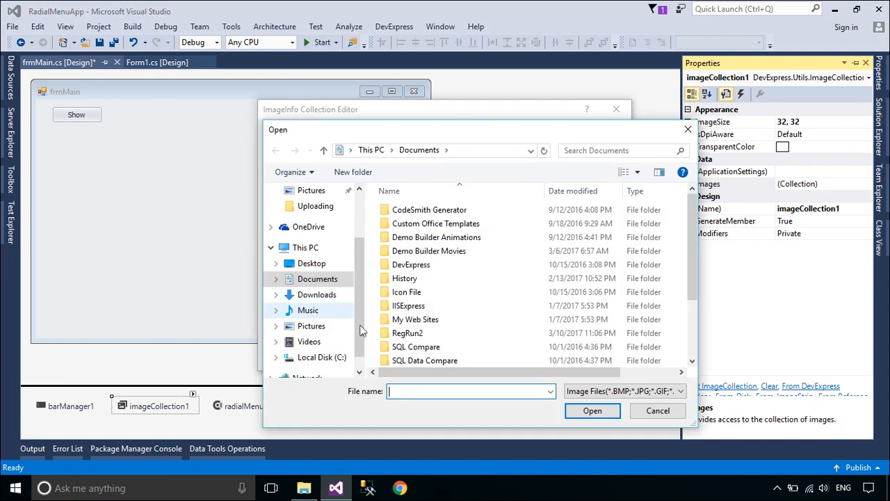
pyautogui.click(316, 295)
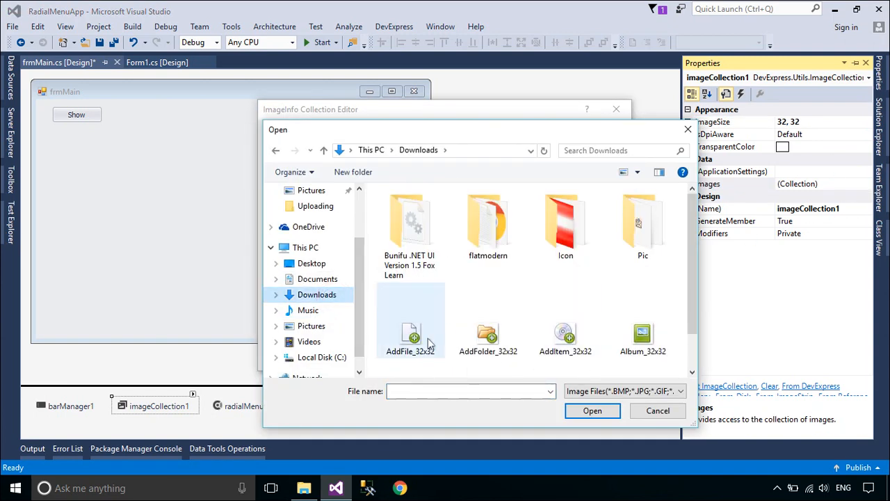
pyautogui.click(410, 320)
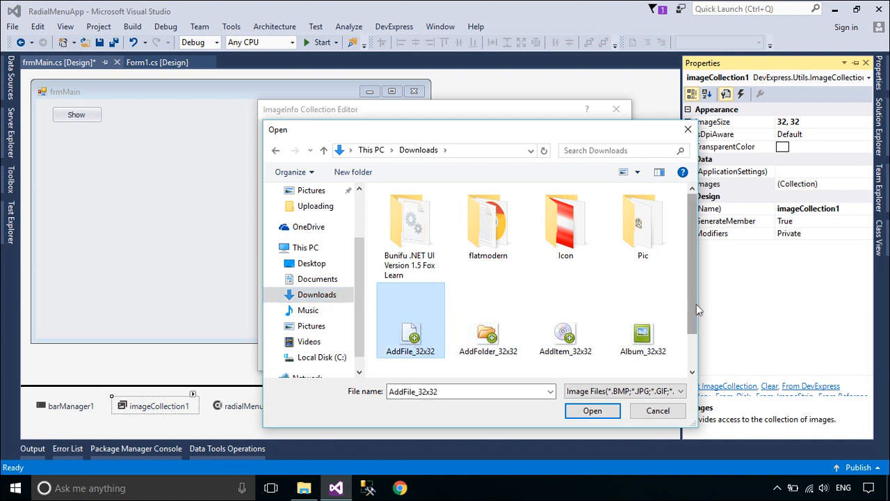
pyautogui.scroll(-3)
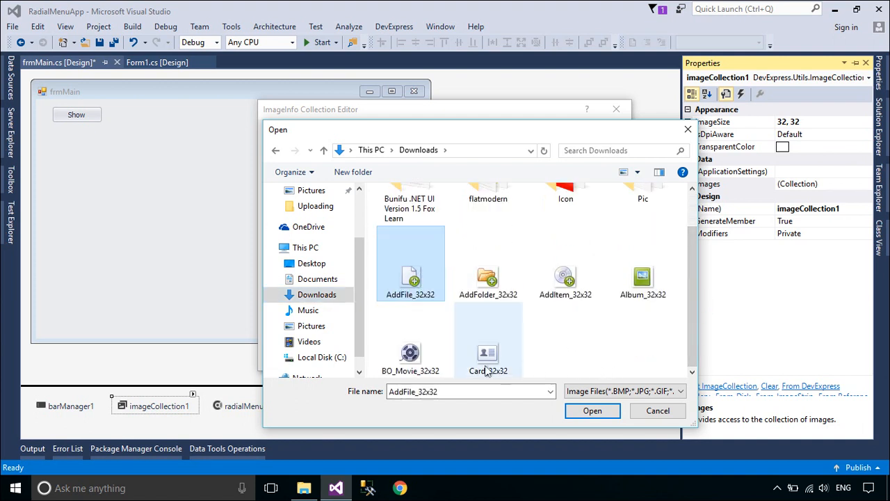
pyautogui.click(592, 410)
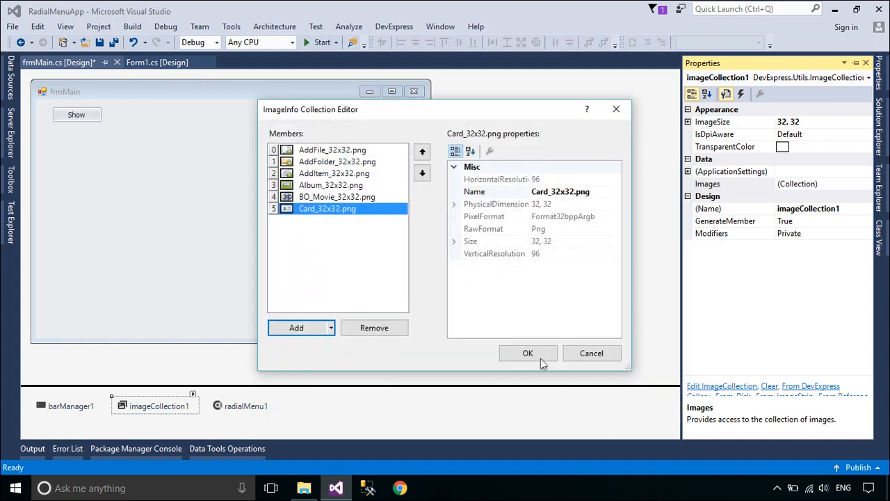
pyautogui.click(528, 352)
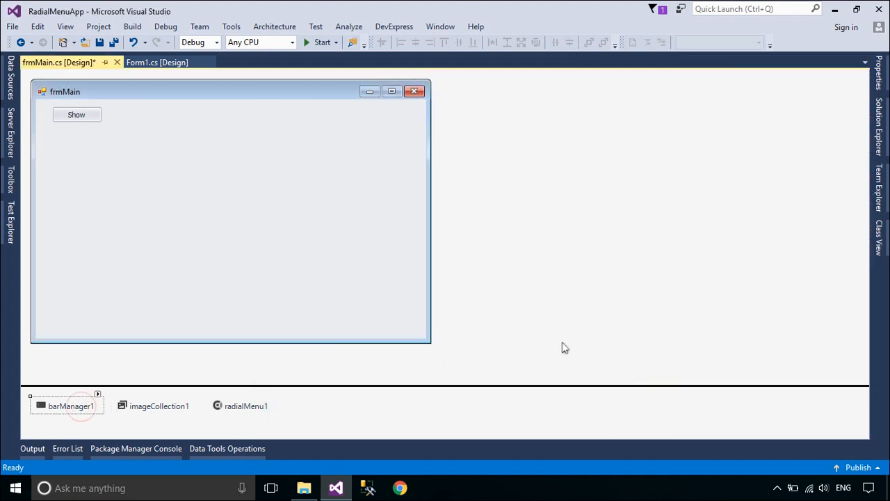
pyautogui.click(70, 405)
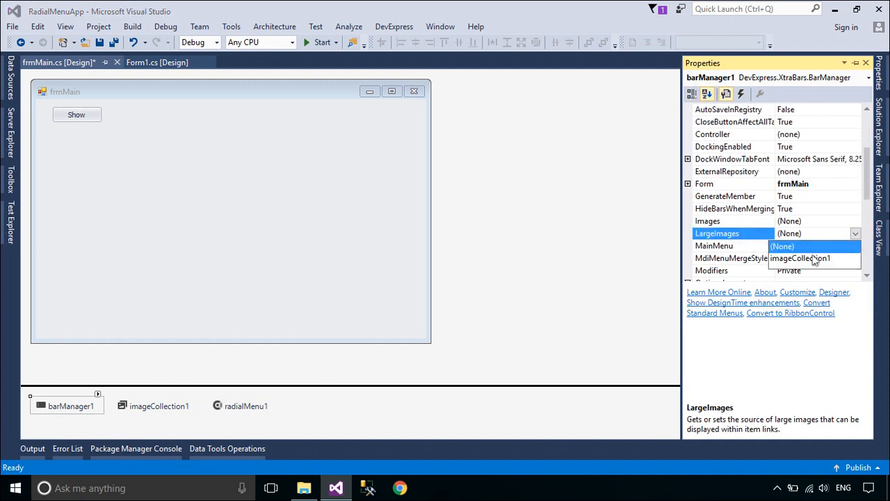
pyautogui.click(800, 258)
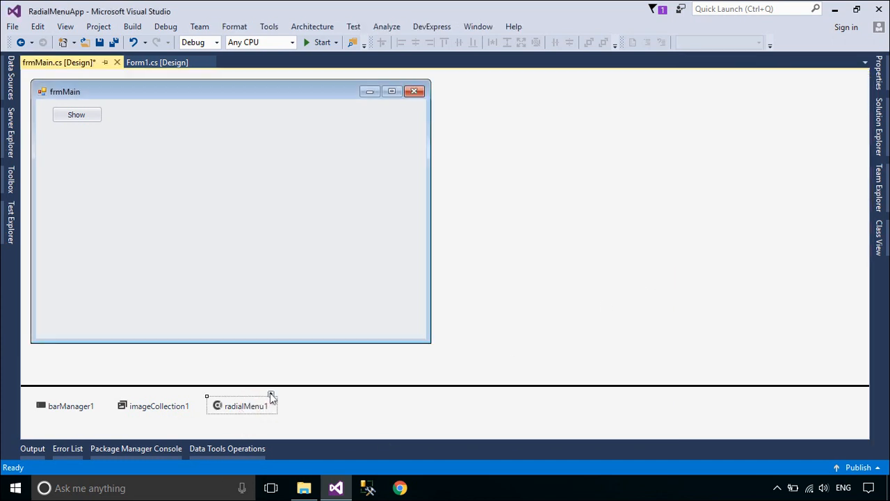
# - Add Large Button items captioned File, Folder and Item through radialMenu1's smart tag
pyautogui.click(272, 394)
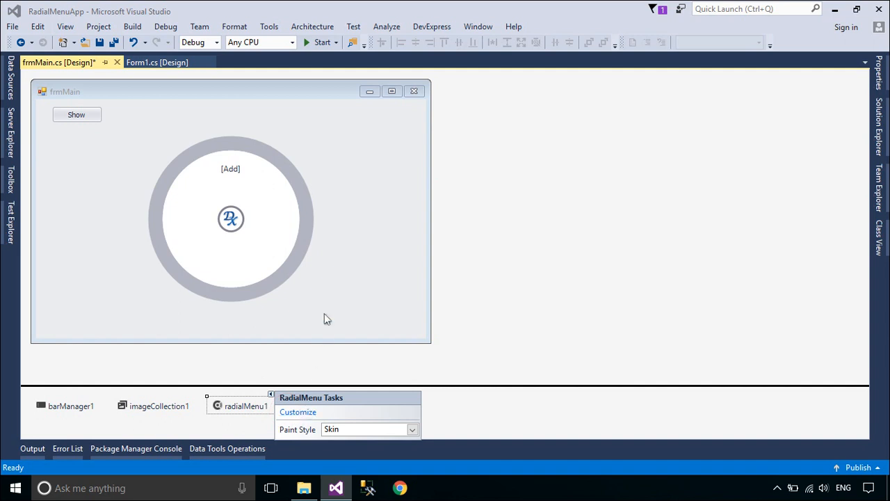
pyautogui.click(230, 168)
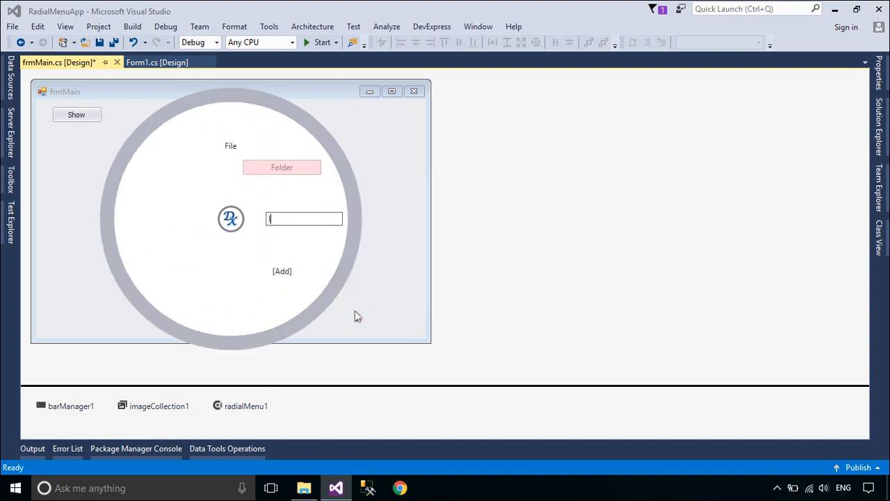
pyautogui.click(281, 271)
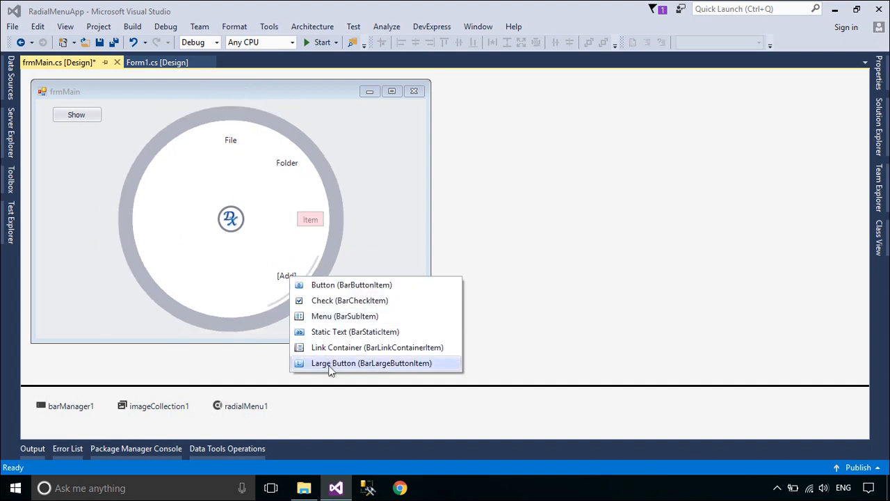
pyautogui.click(371, 362)
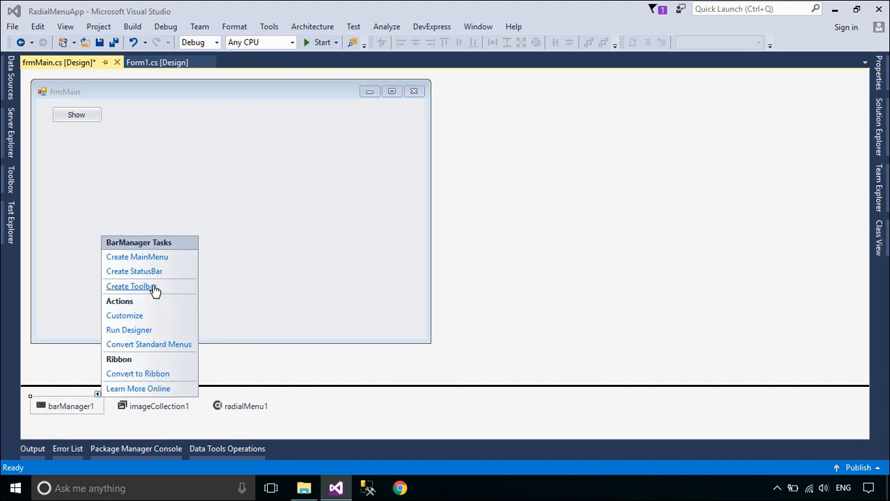
pyautogui.moveTo(330, 336)
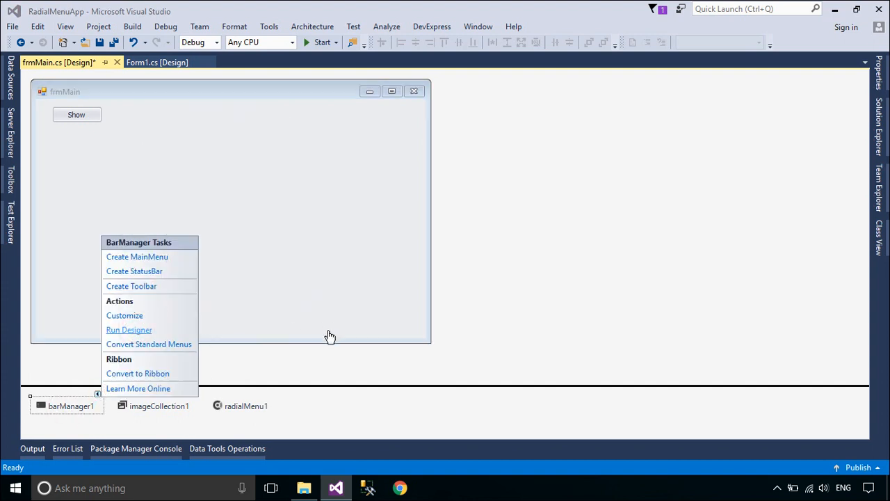
# - In the bar manager designer's Categories page, set File's LargeImageIndex to 0
pyautogui.click(128, 330)
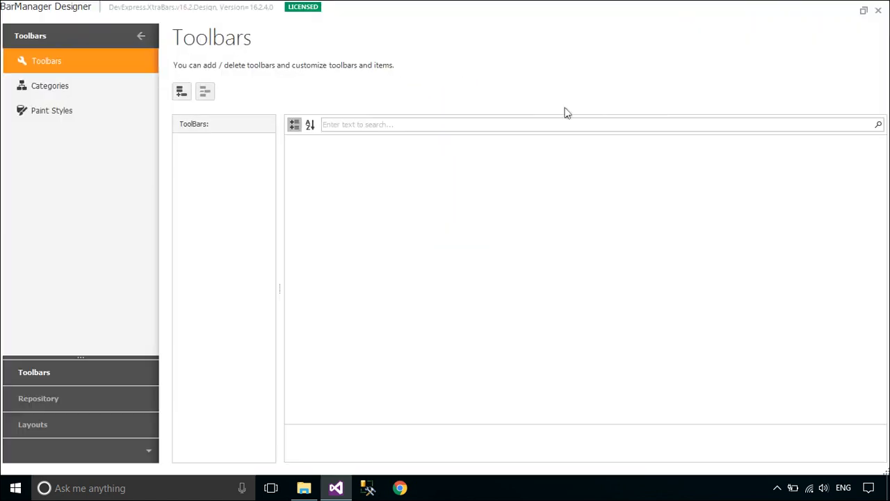
pyautogui.click(49, 86)
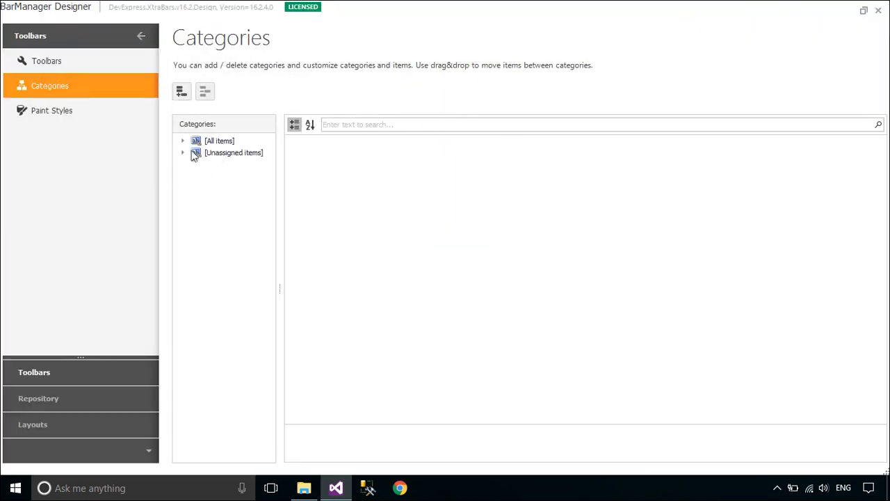
pyautogui.click(182, 140)
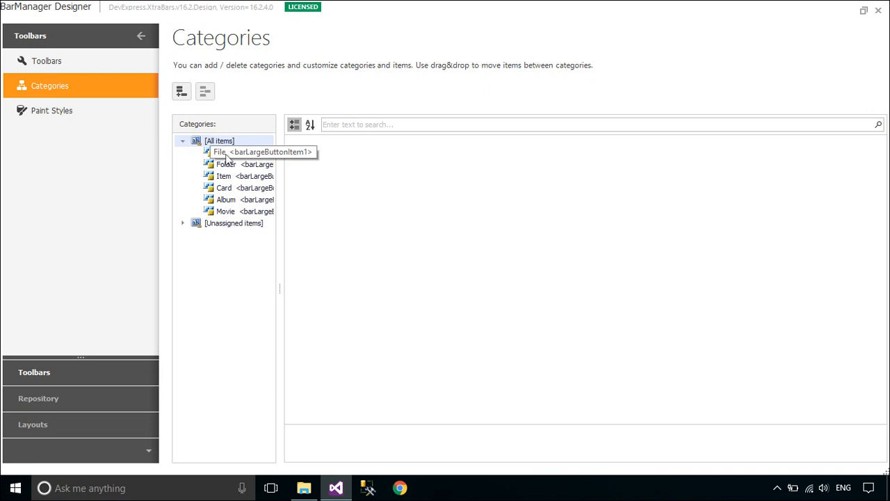
pyautogui.click(220, 151)
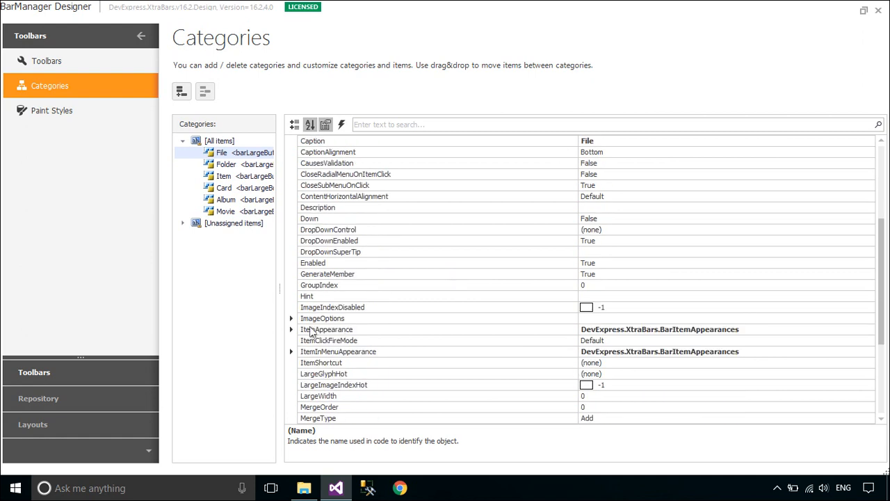
pyautogui.click(292, 318)
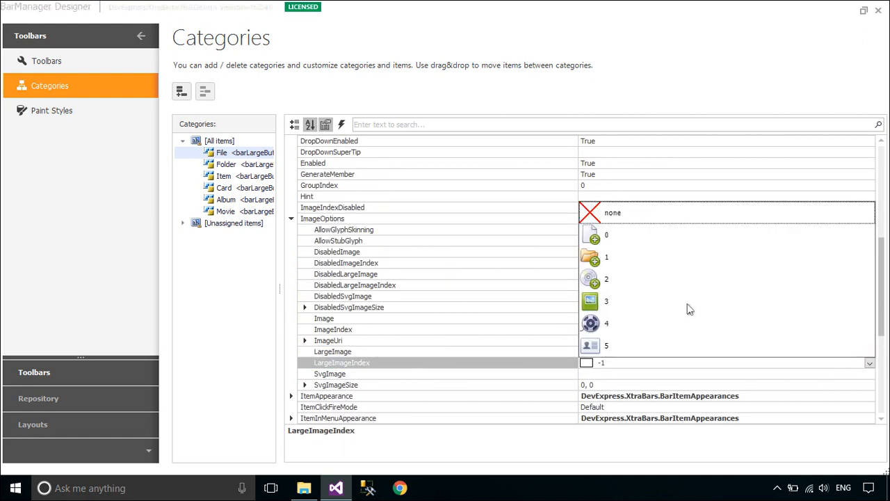
pyautogui.click(606, 234)
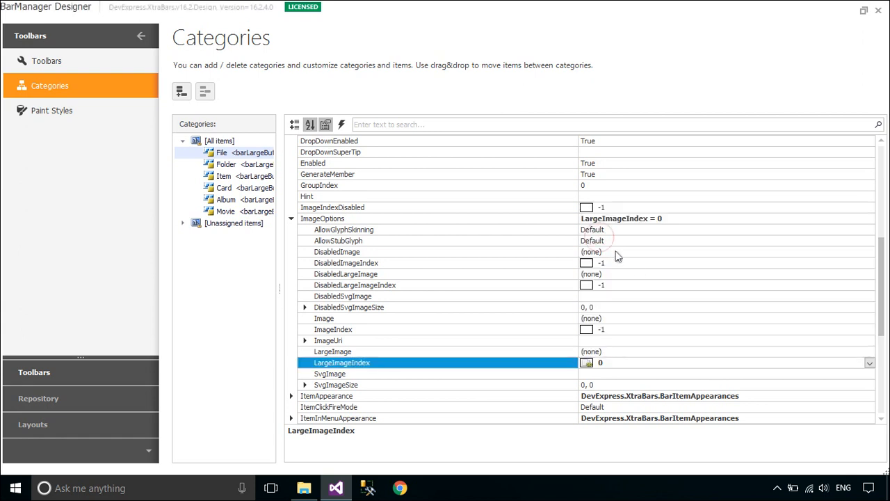
# - Assign large icons to the Folder, Item, Card and Album items
pyautogui.click(226, 164)
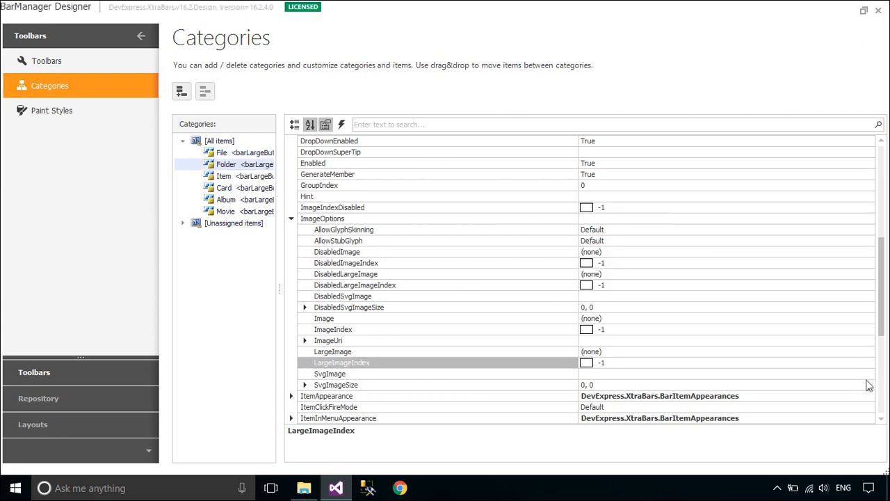
pyautogui.click(869, 362)
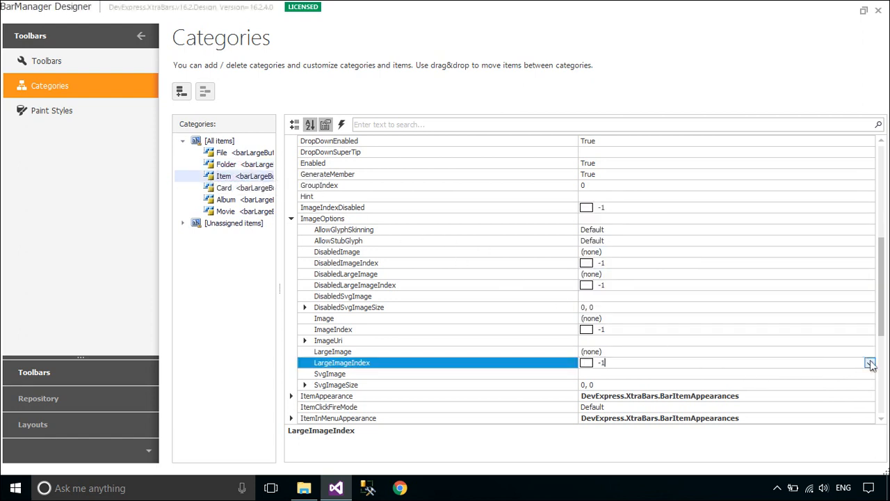
pyautogui.click(870, 363)
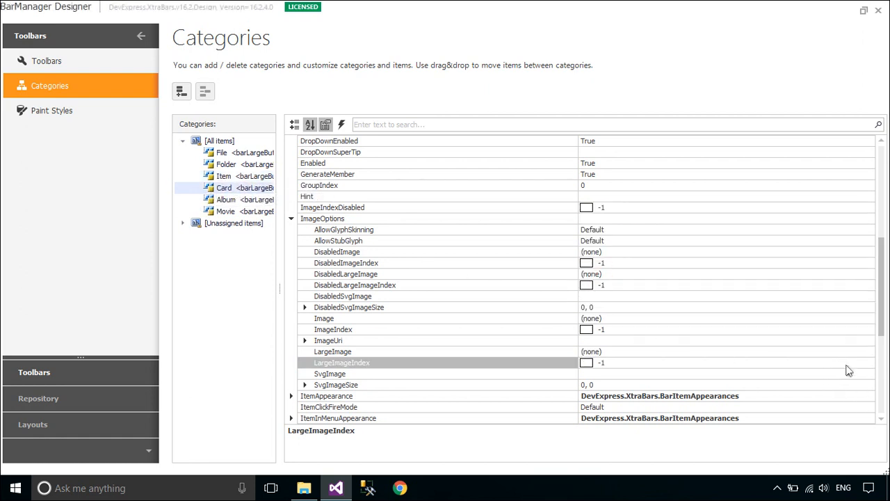
pyautogui.click(599, 361)
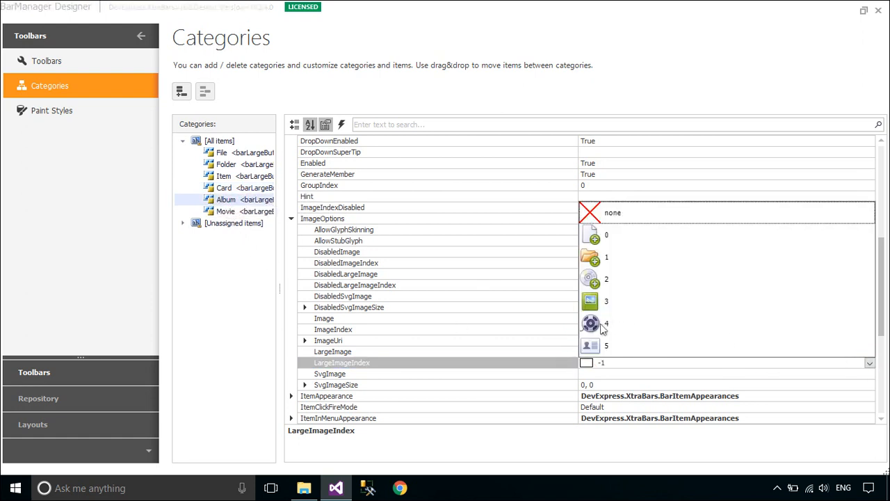
pyautogui.click(605, 301)
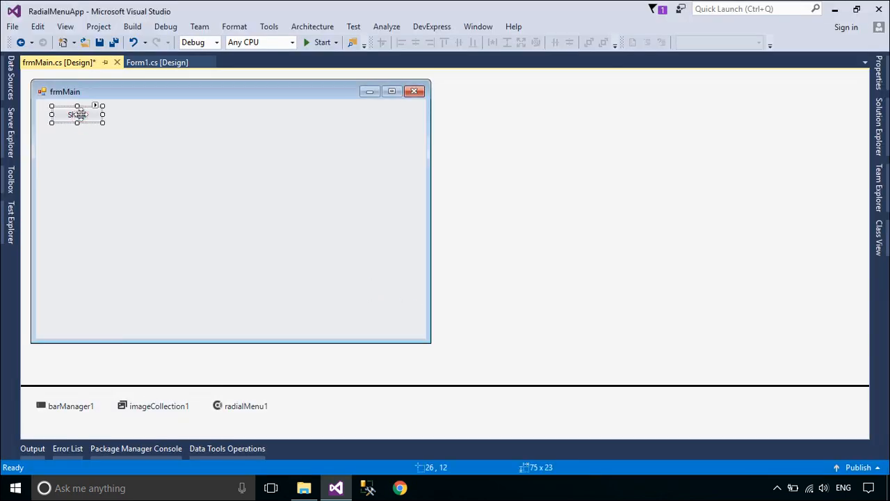
# - Build point p from this.Location, offset it toward the centre, and call radialMenu1.ShowPopup(p)
pyautogui.write('Point p')
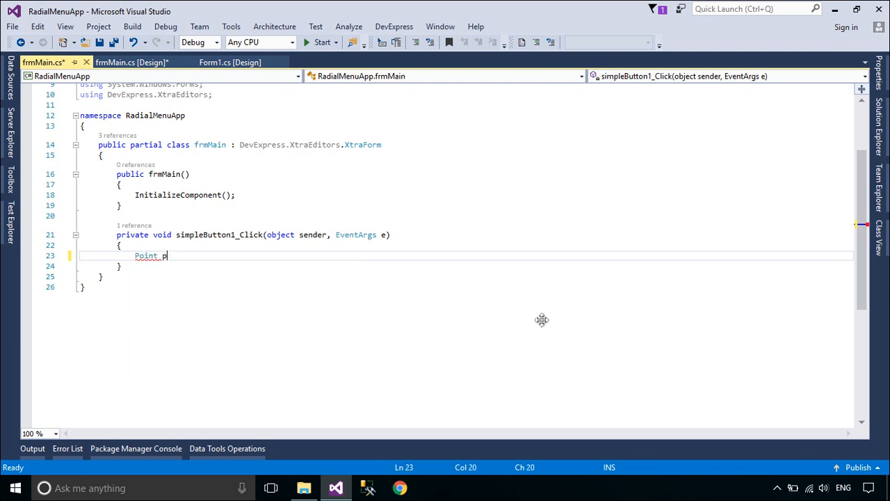
pyautogui.write('=this.')
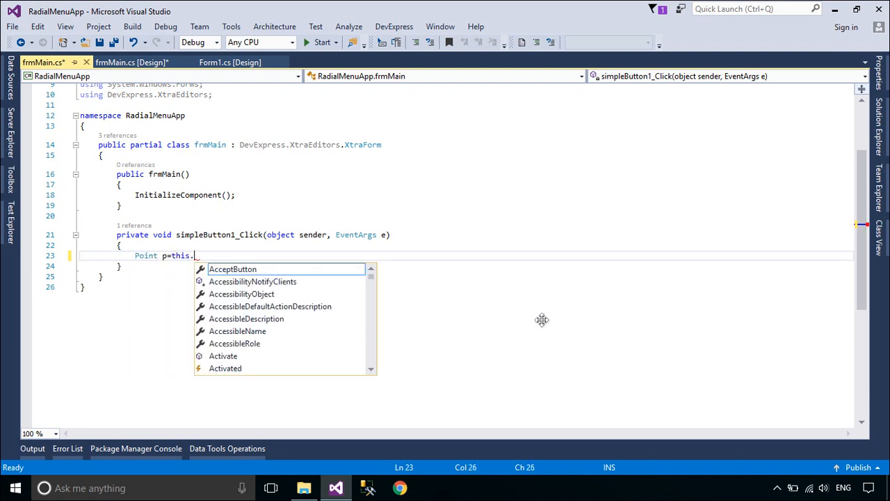
pyautogui.write('Location;')
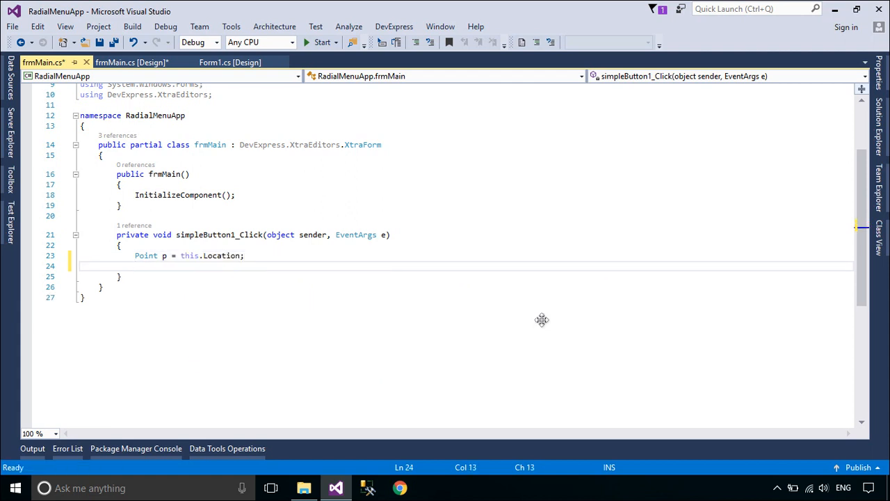
pyautogui.write('p.of')
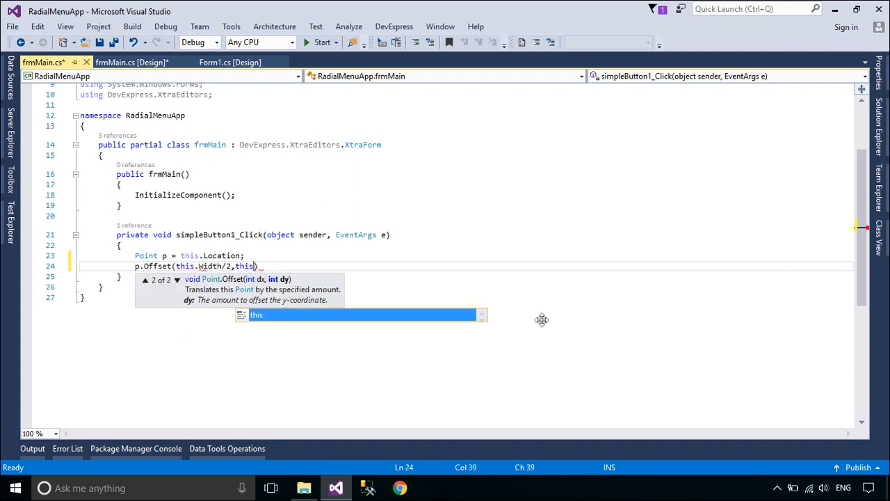
pyautogui.write('.Height/')
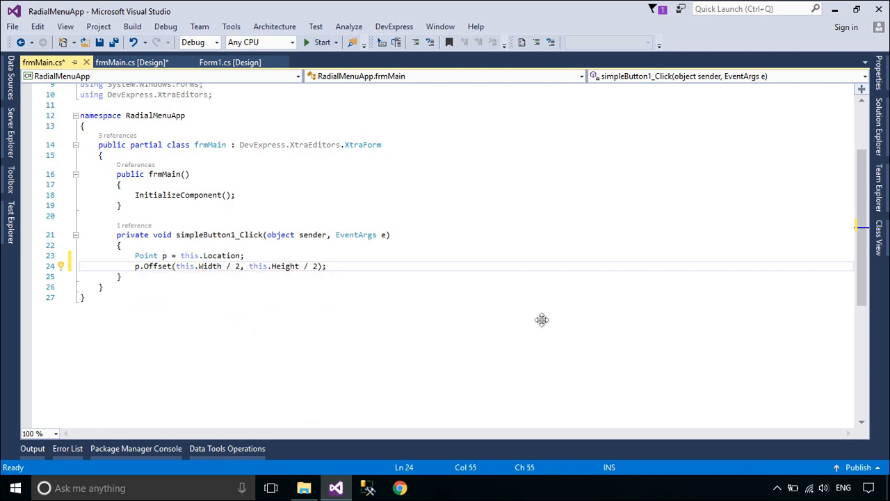
pyautogui.write('radialMenu1')
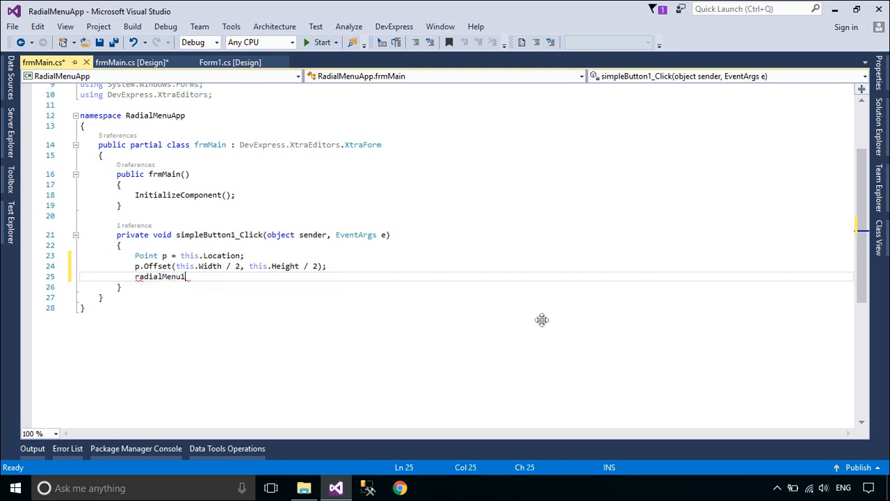
pyautogui.write('.sho')
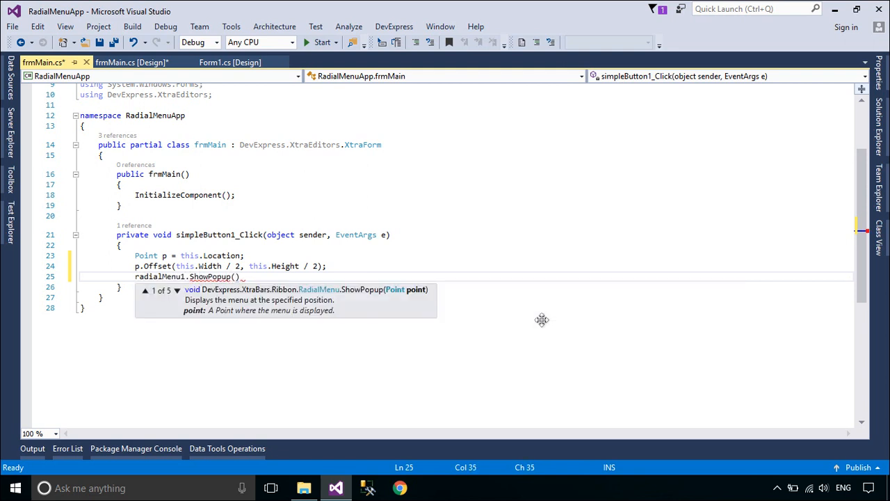
pyautogui.write('p')
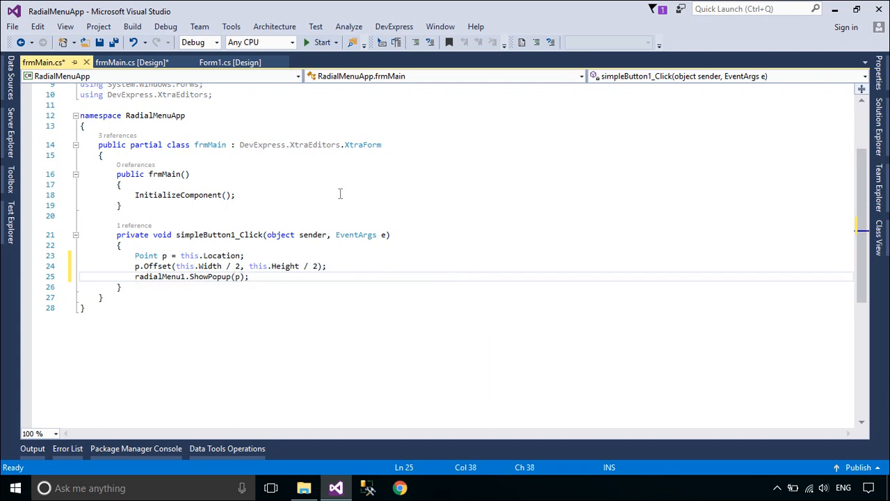
# - Check Program.cs, set frmMain's StartPosition to CenterScreen, and add a DefaultLookAndFeel component
pyautogui.click(853, 78)
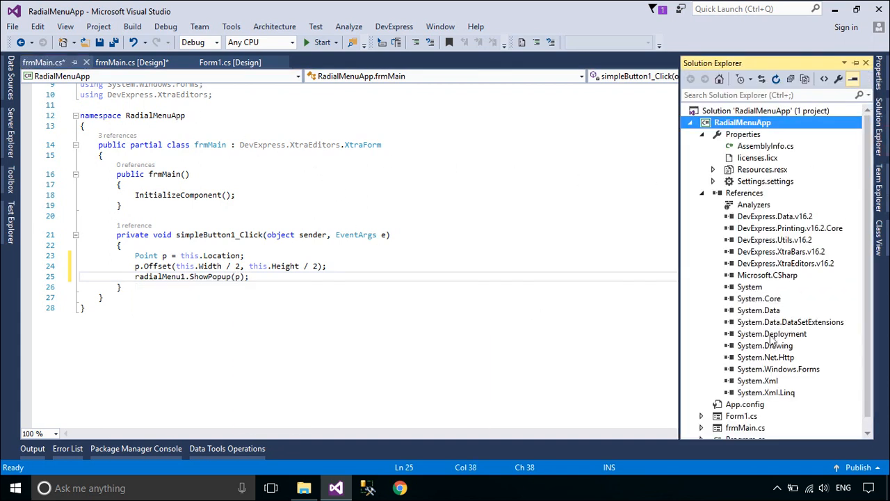
pyautogui.click(745, 427)
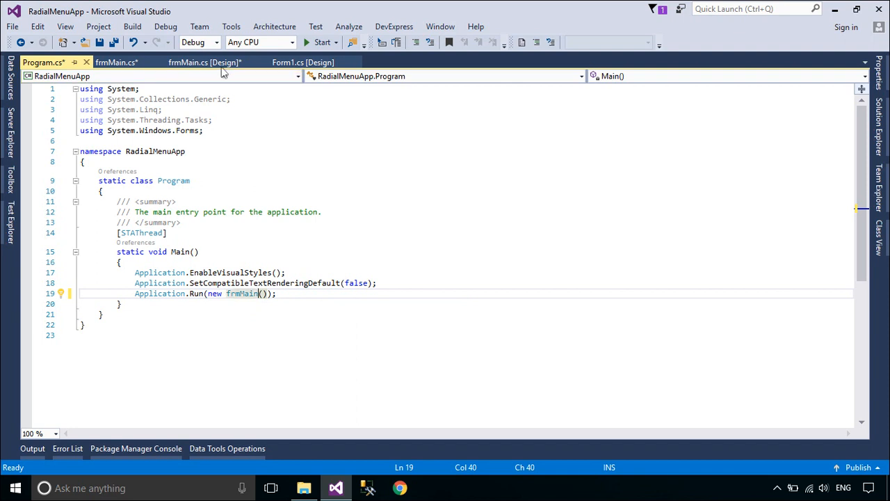
pyautogui.click(204, 62)
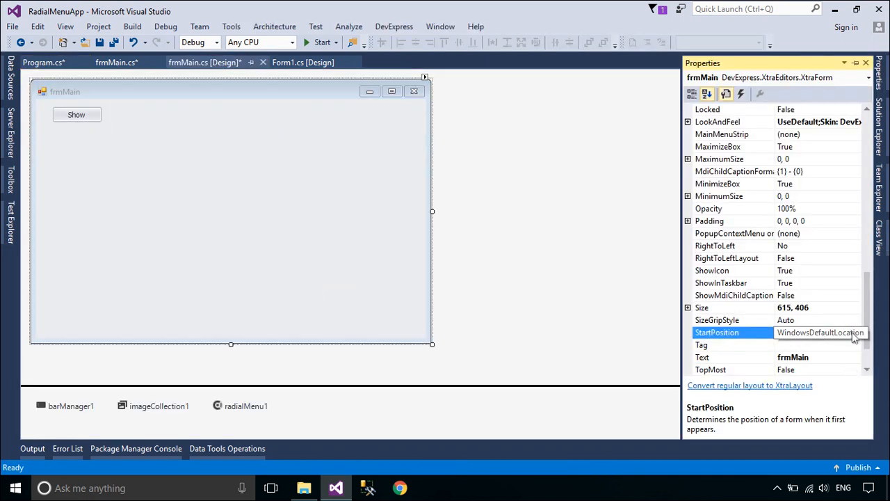
pyautogui.click(854, 333)
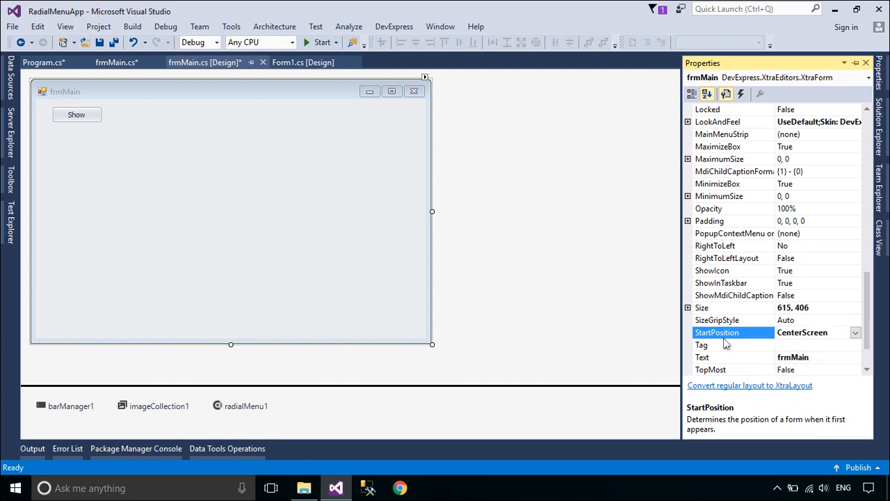
pyautogui.click(9, 187)
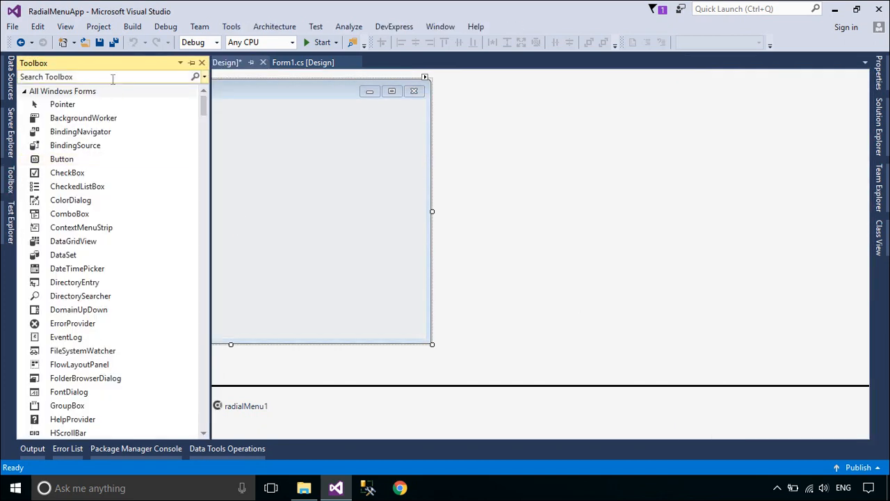
pyautogui.write('defa')
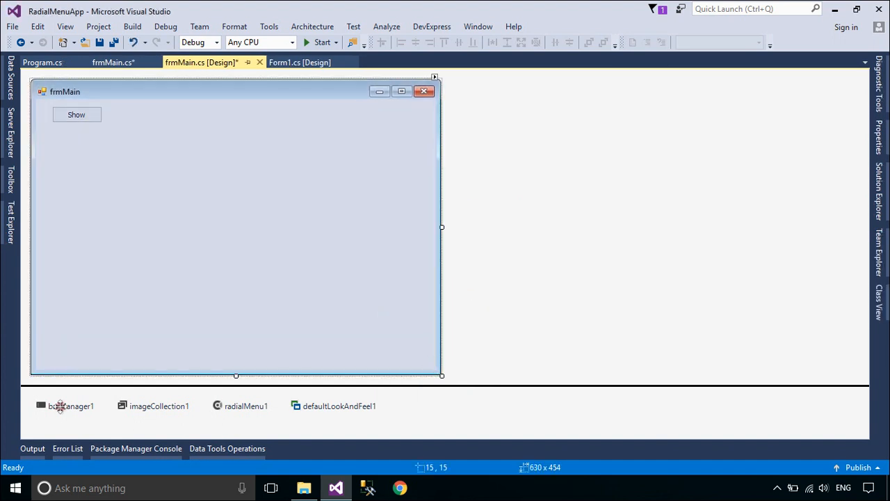
# - Create an ItemClick handler for the File item from the bar manager designer's Categories page
pyautogui.click(41, 406)
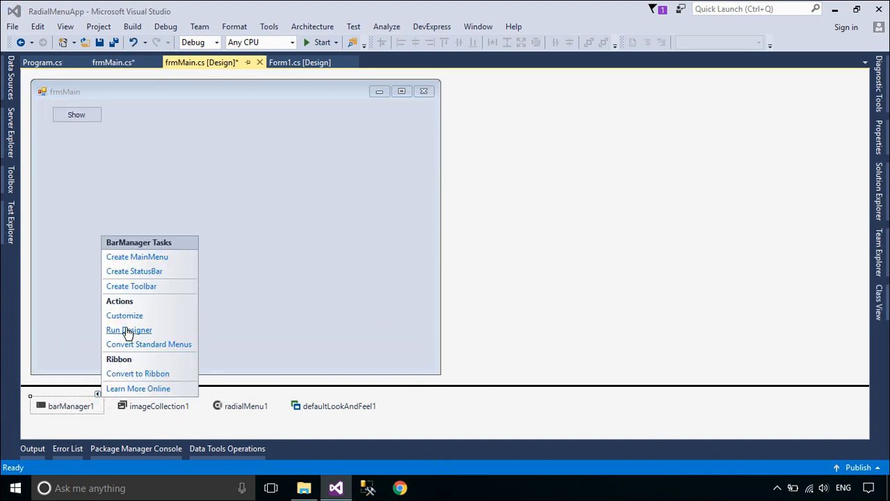
pyautogui.click(129, 330)
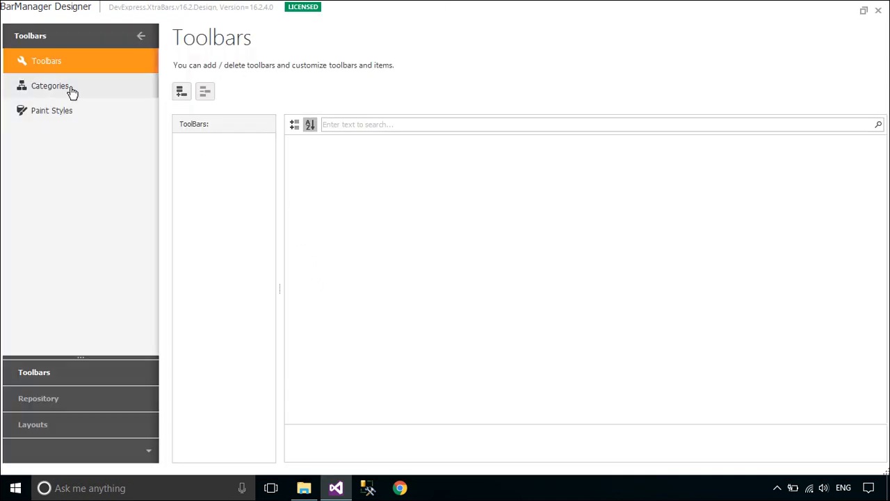
pyautogui.click(50, 86)
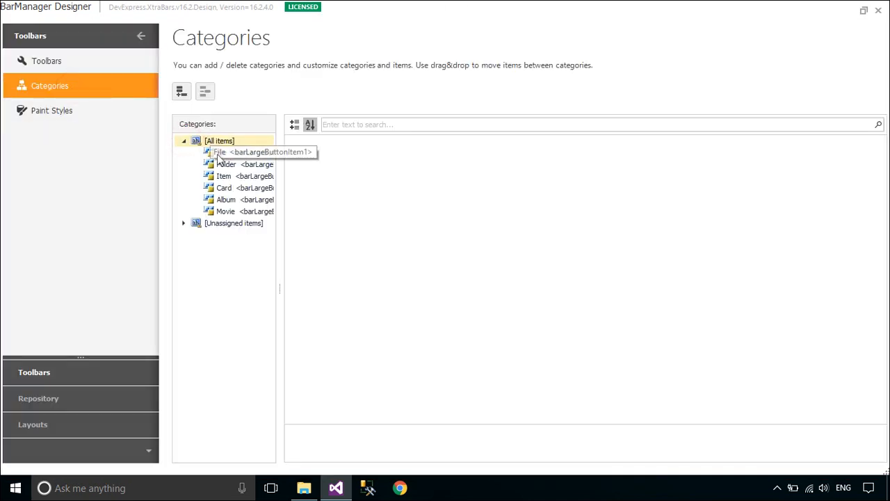
pyautogui.click(221, 152)
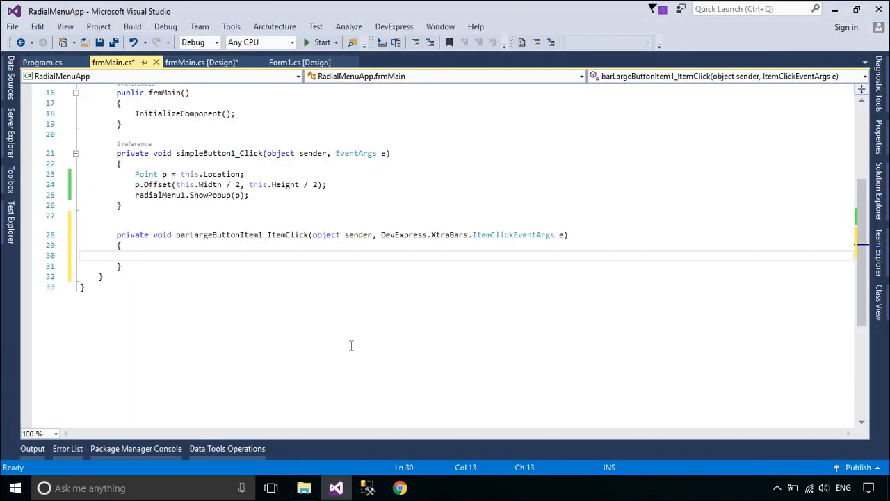
# - Show an XtraMessageBox 'Thank you for watching this video !' with an OK button, then start the app
pyautogui.write('Xtr')
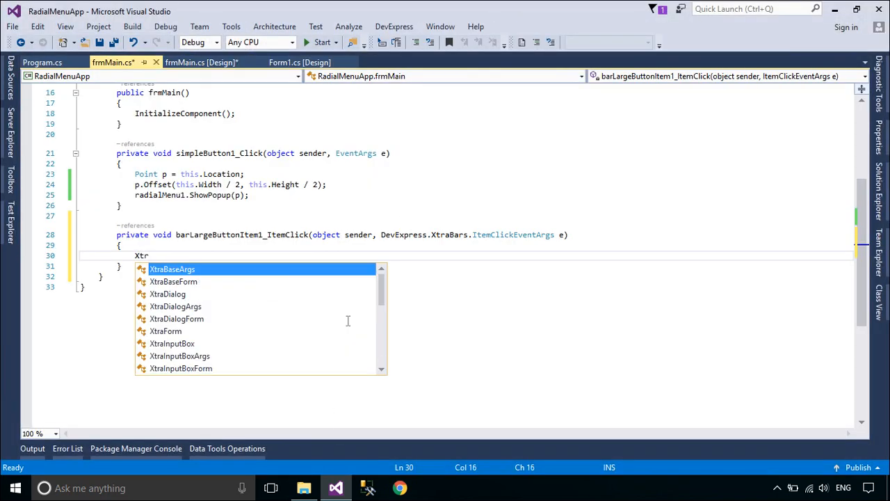
pyautogui.write('amel')
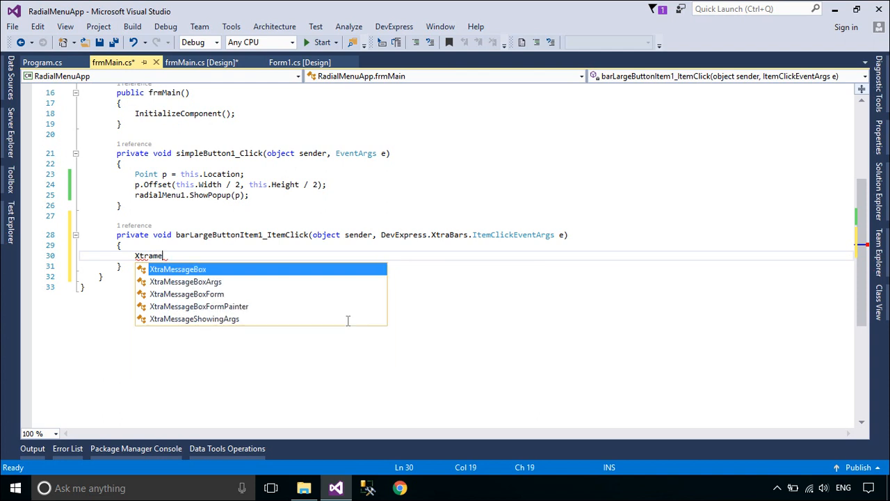
pyautogui.write('XtraMessageBox.Show()')
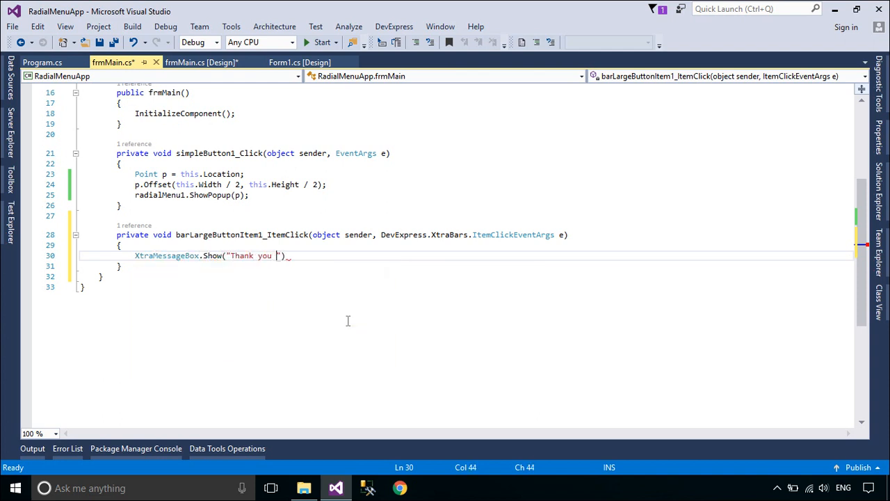
pyautogui.write('for watching thi')
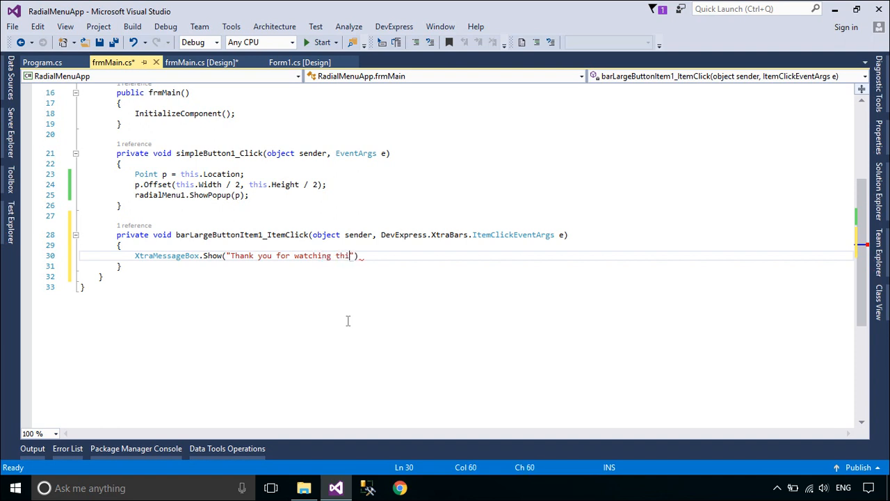
pyautogui.write('video !')
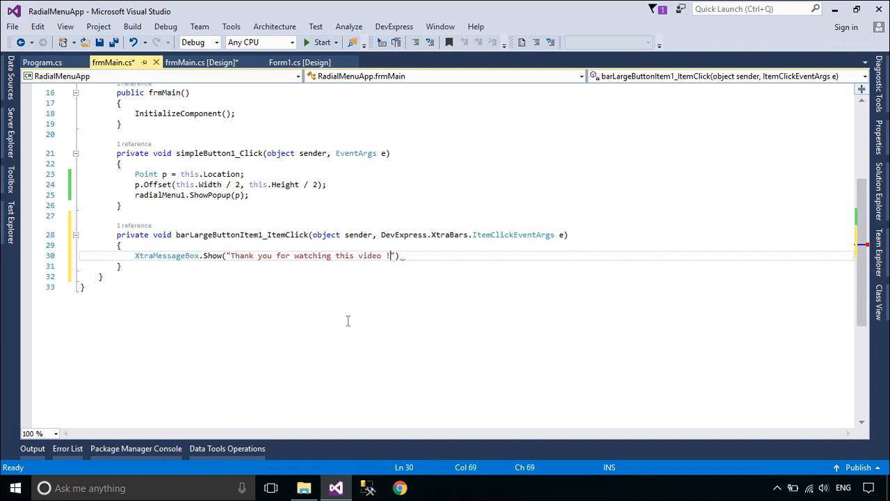
pyautogui.write(',"Message",me')
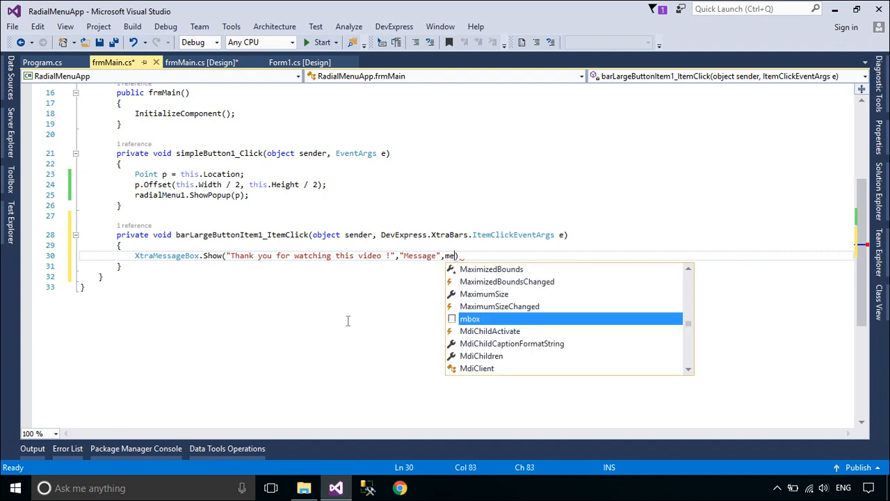
pyautogui.write('MessageBoxButtons.')
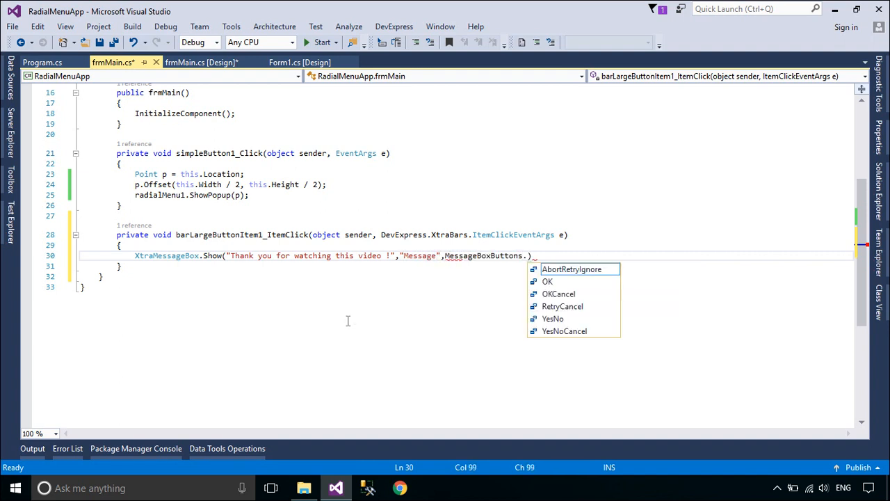
pyautogui.write('.OK,me')
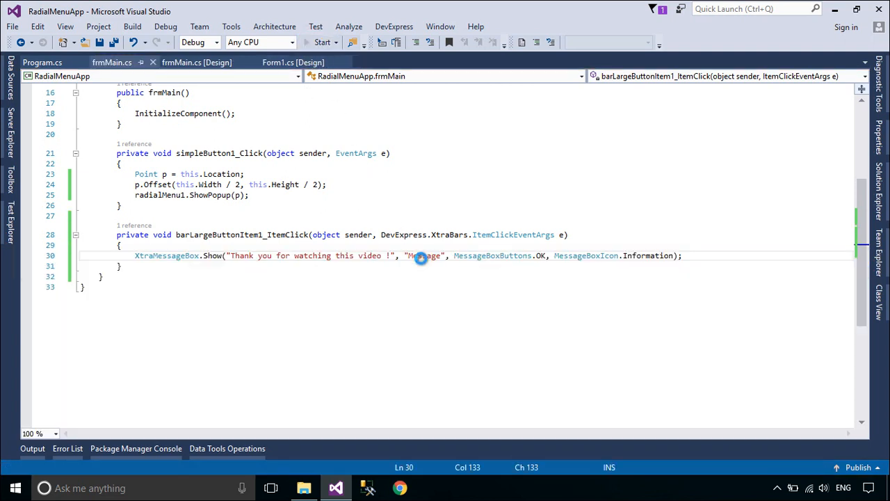
pyautogui.click(321, 42)
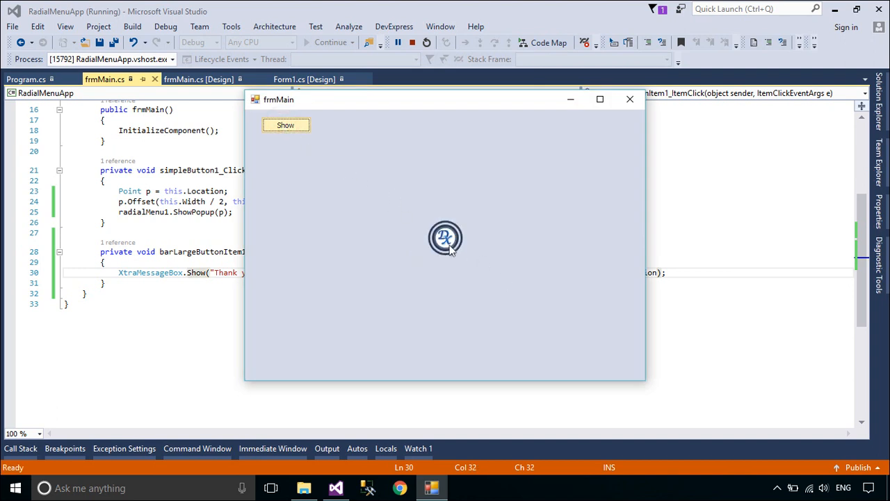
# - Click Show in the running app and choose File to get the thank-you message box
pyautogui.click(285, 126)
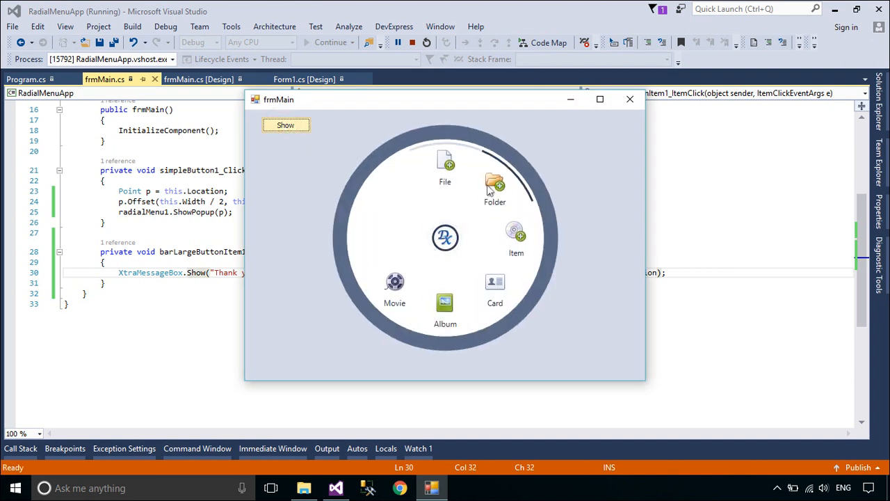
pyautogui.moveTo(381, 292)
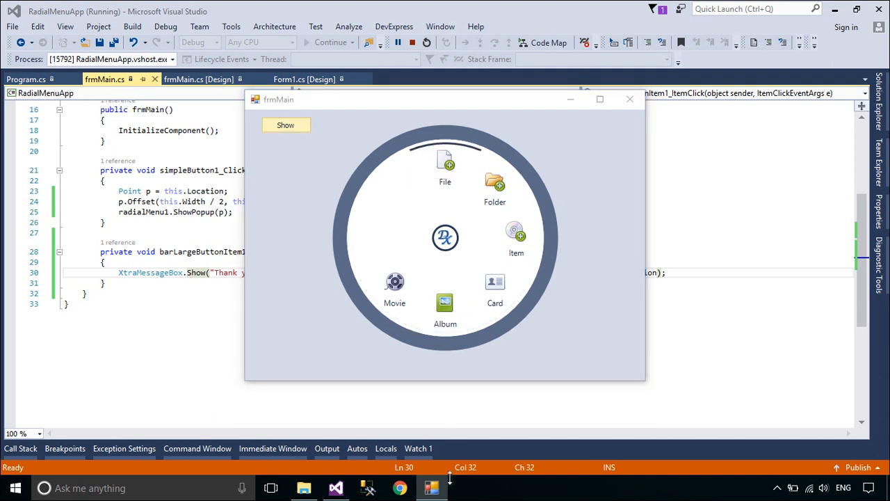
pyautogui.click(445, 237)
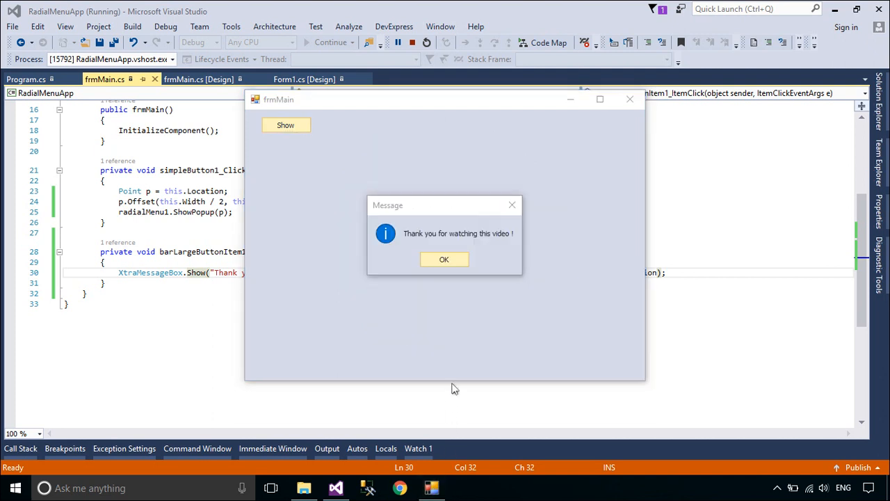